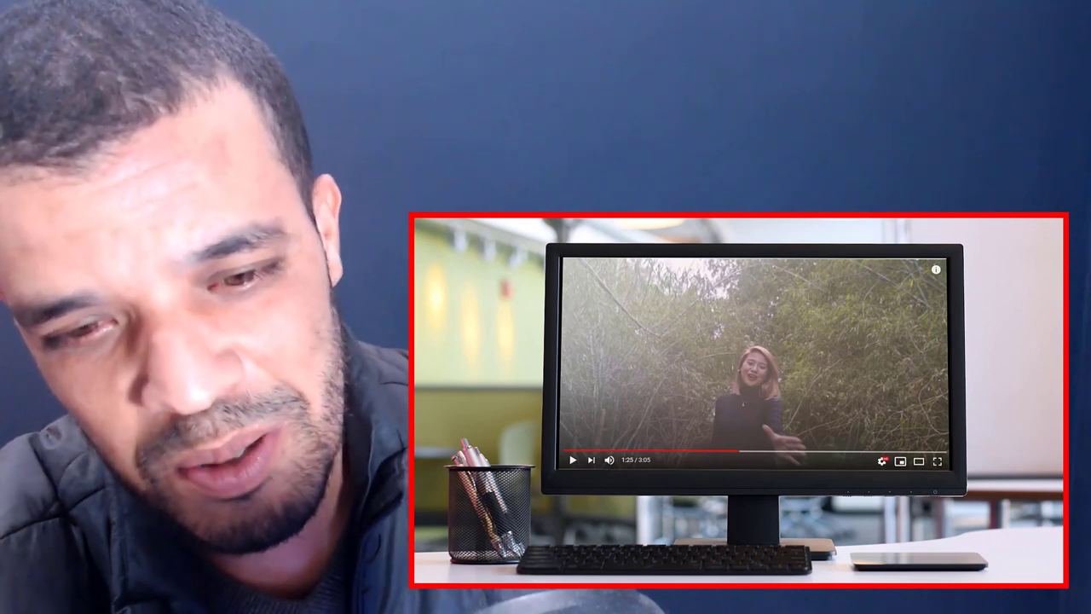
{"action": "left_click", "coordinate": [573, 460]}
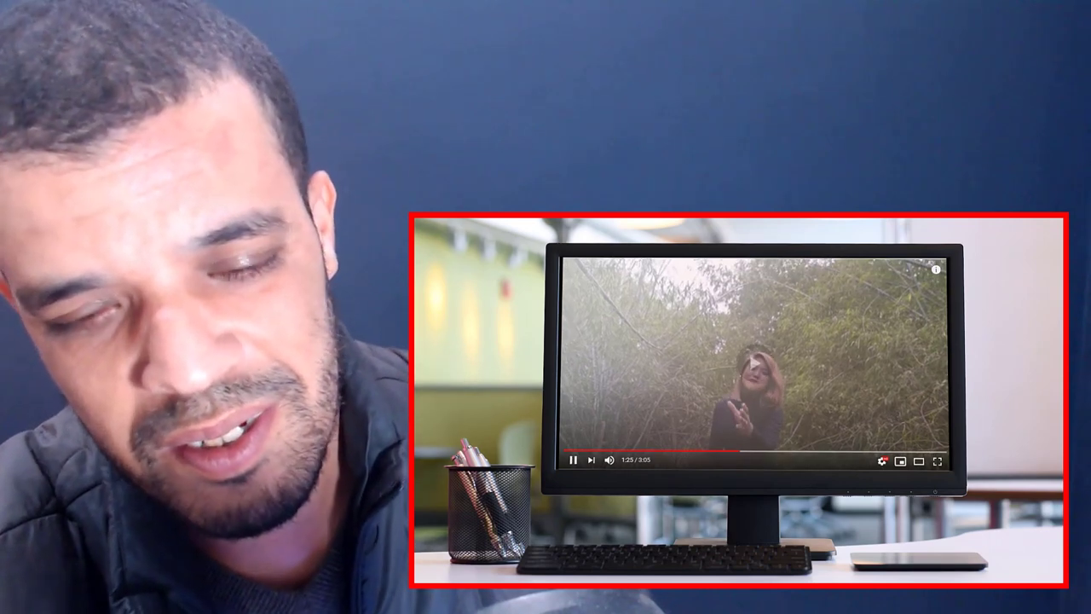